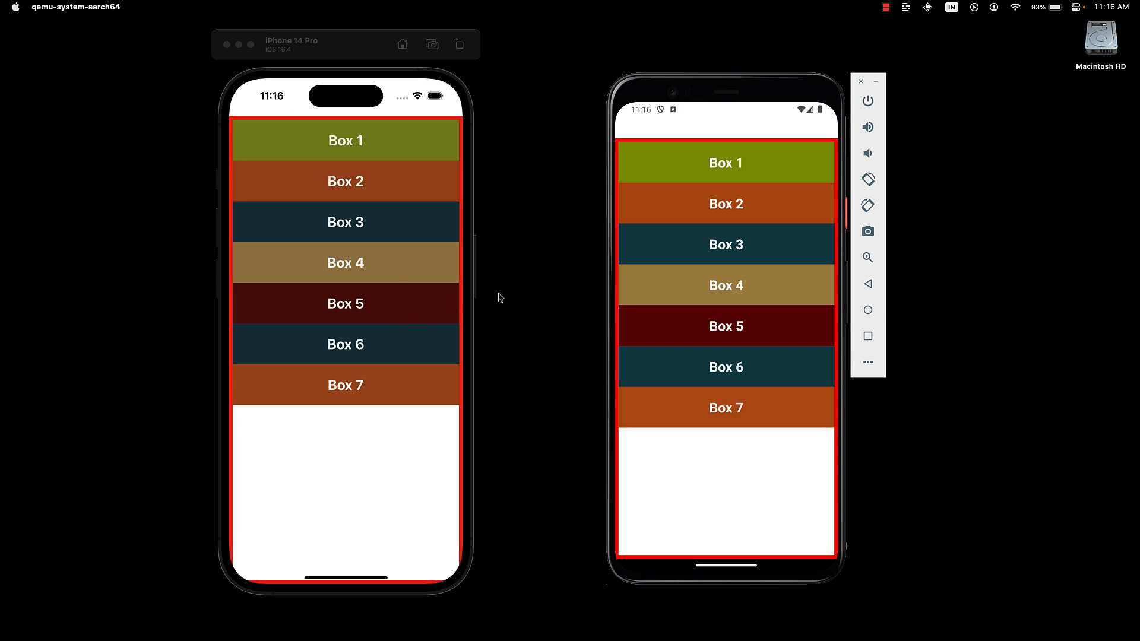
mouse_move(395, 321)
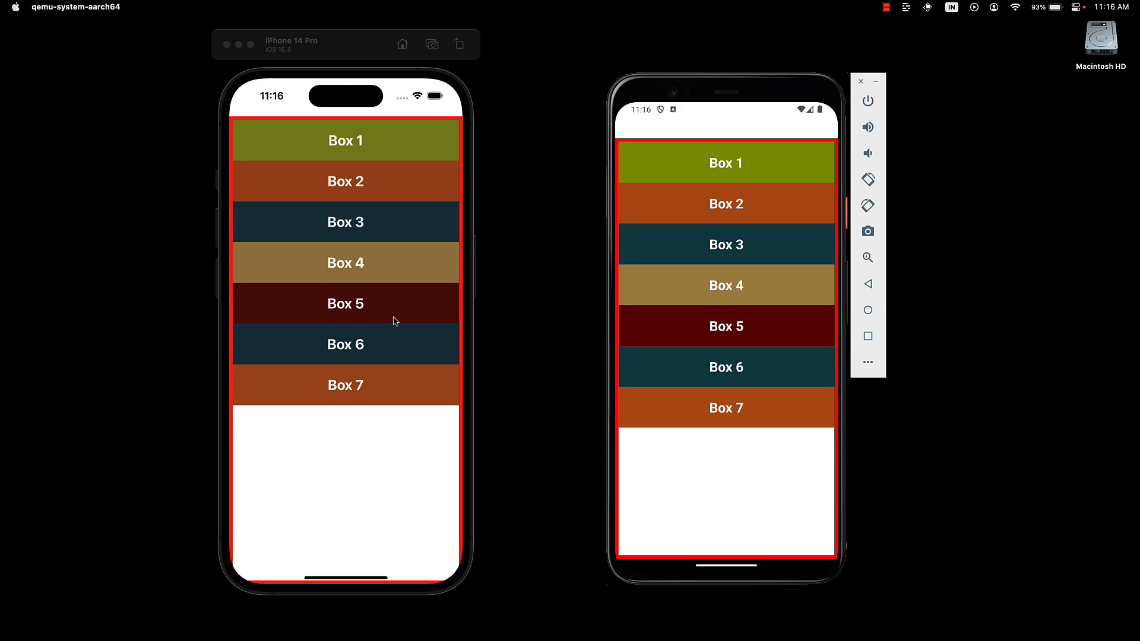
mouse_move(350, 486)
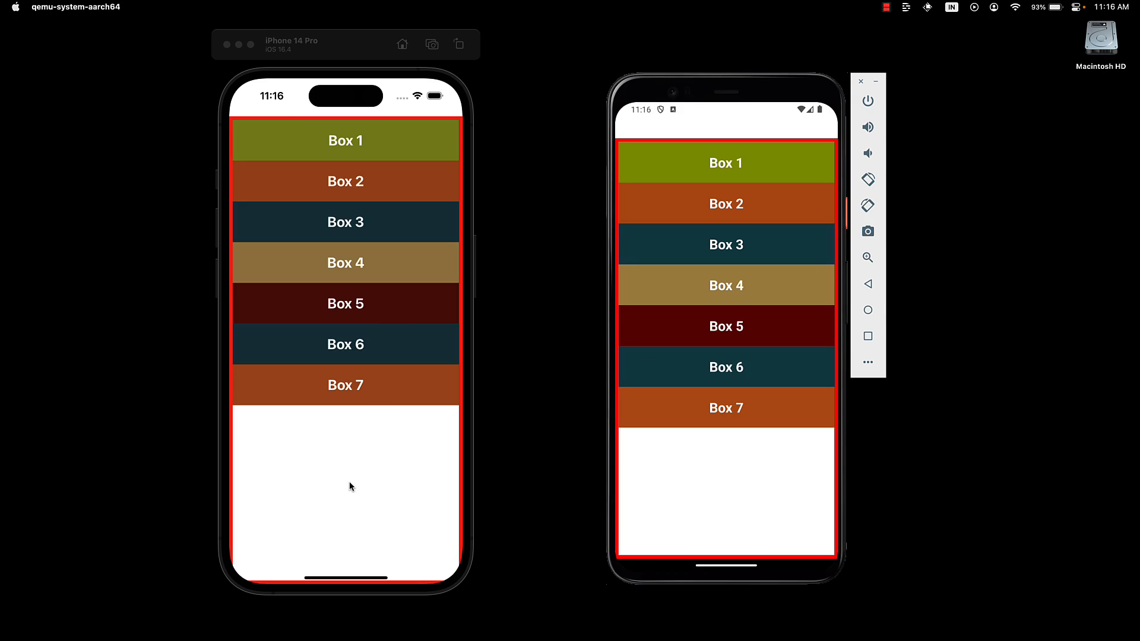
mouse_move(366, 536)
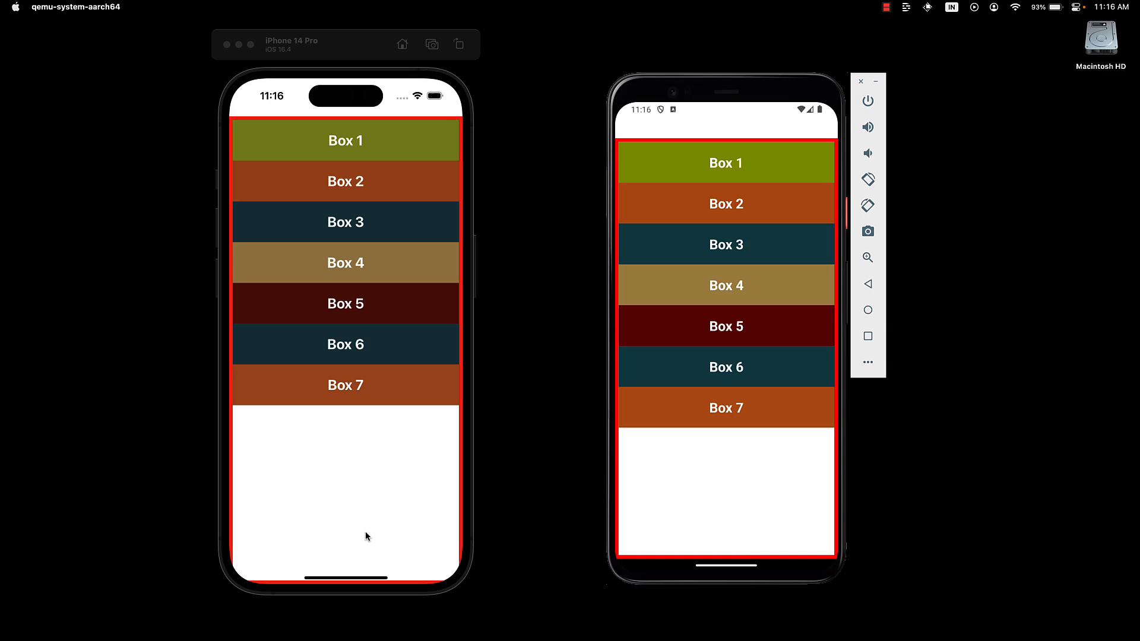
mouse_move(376, 484)
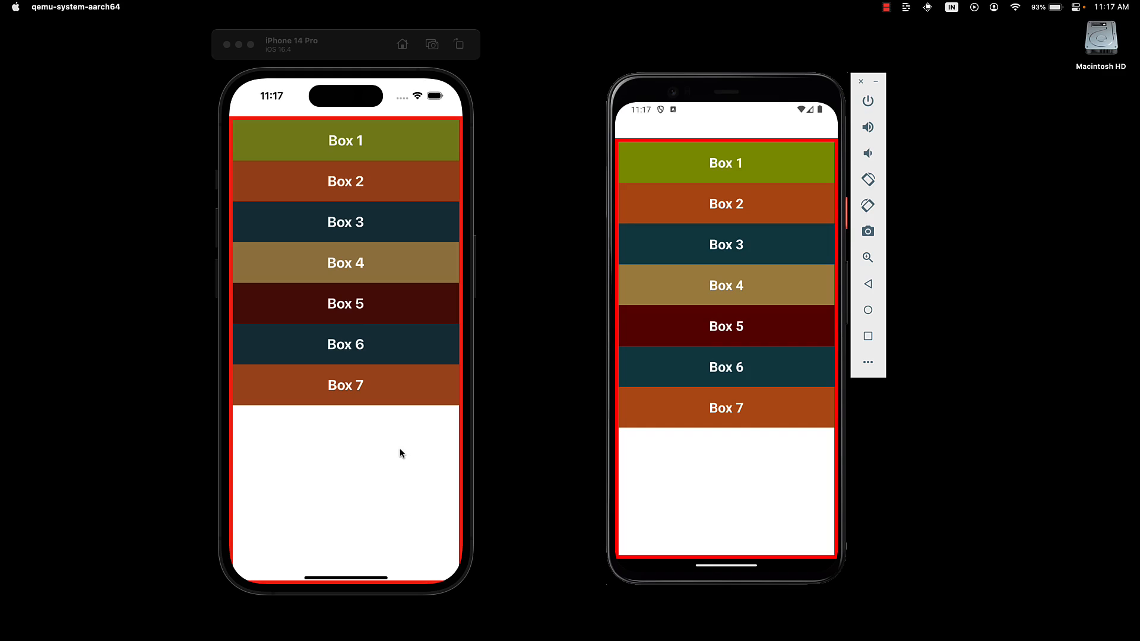
mouse_move(373, 483)
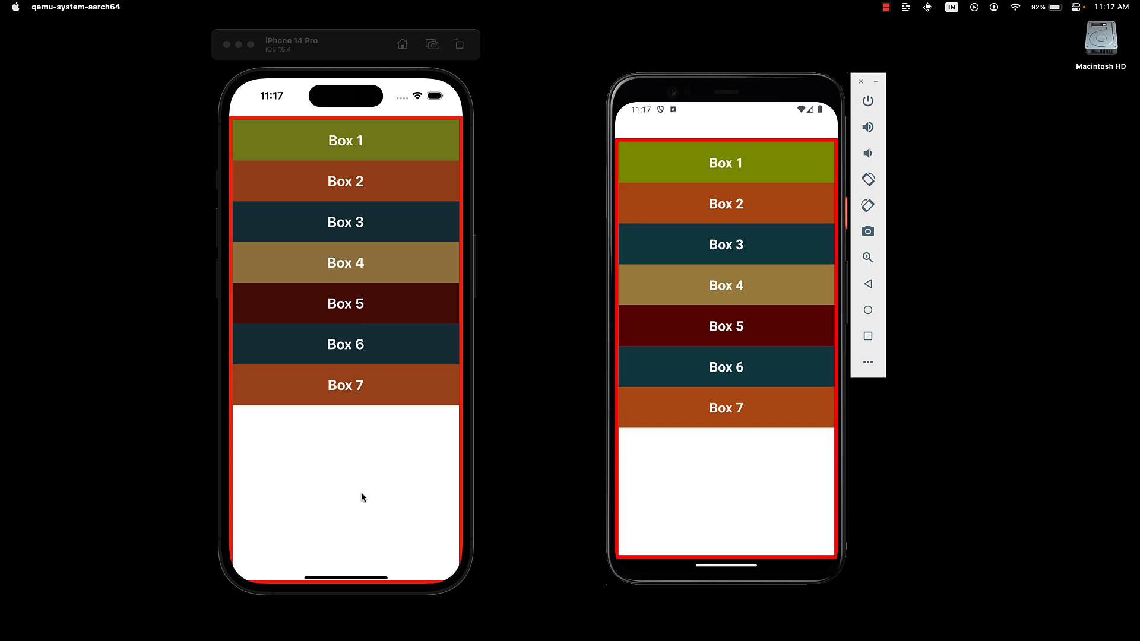
mouse_move(383, 499)
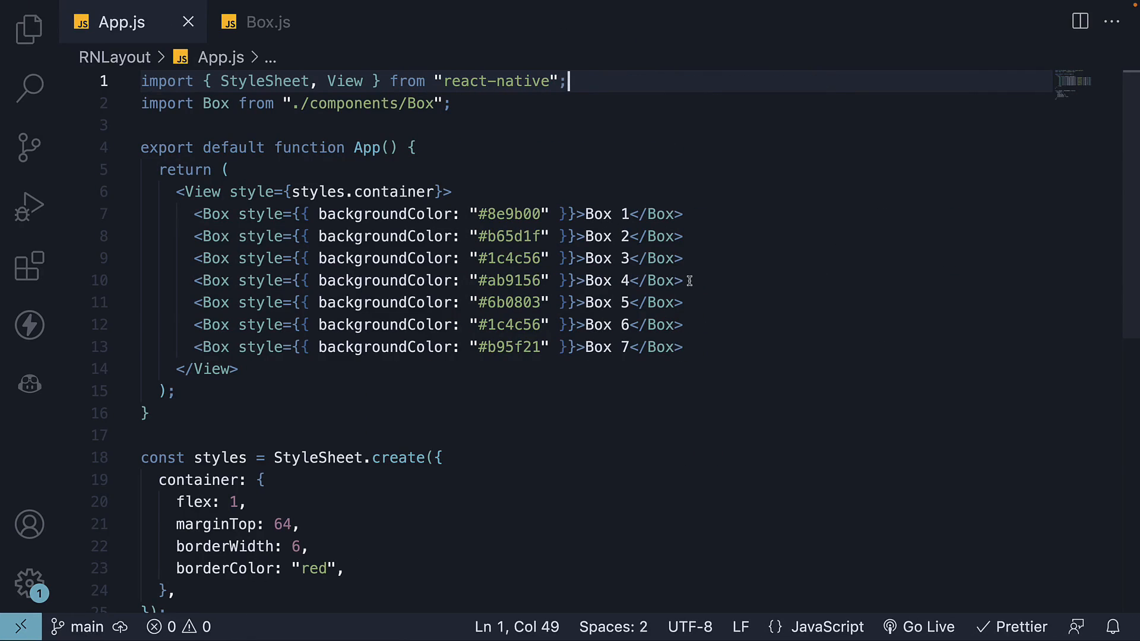
Step: Add ', flexGrow: 0' after Box 5's backgroundColor in its inline style
click(560, 302)
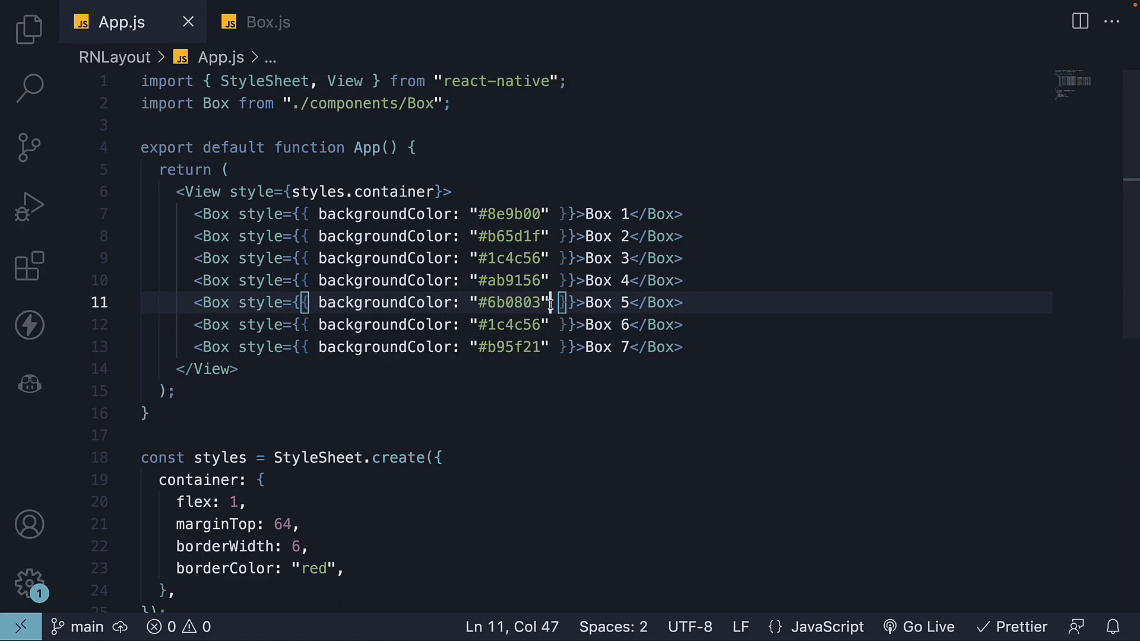
text(, flexGrow: 0)
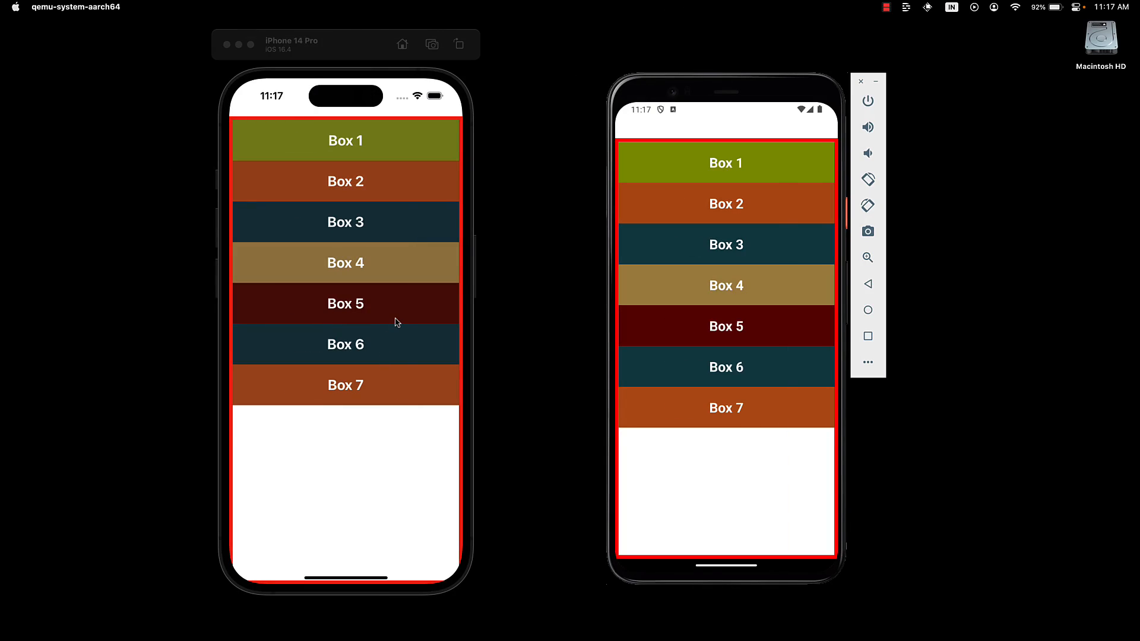
mouse_move(412, 308)
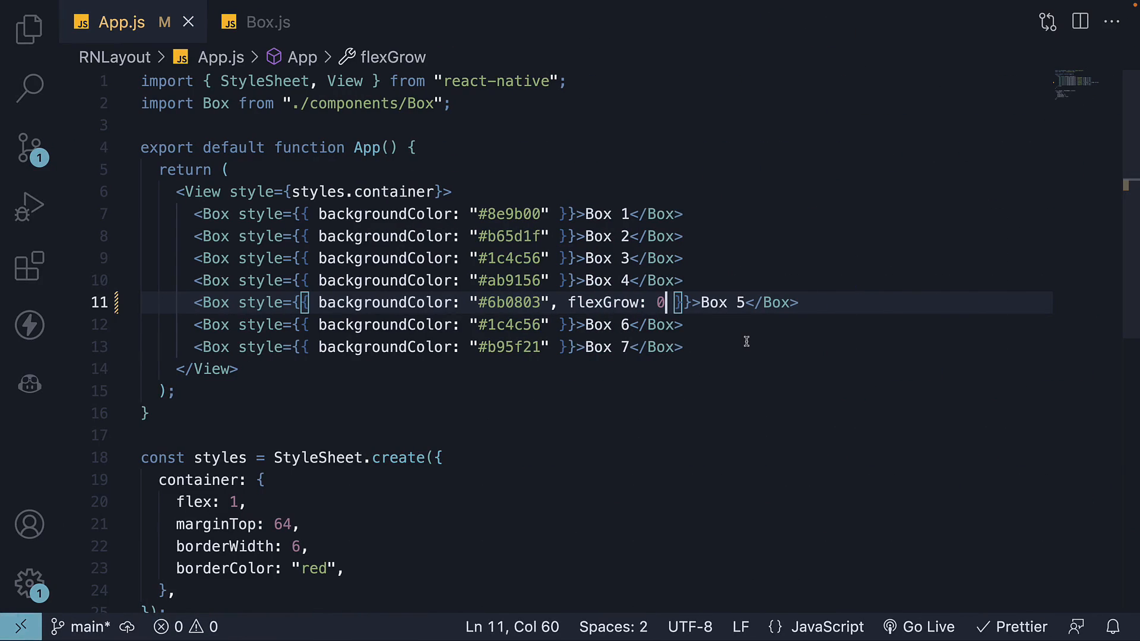
mouse_move(637, 451)
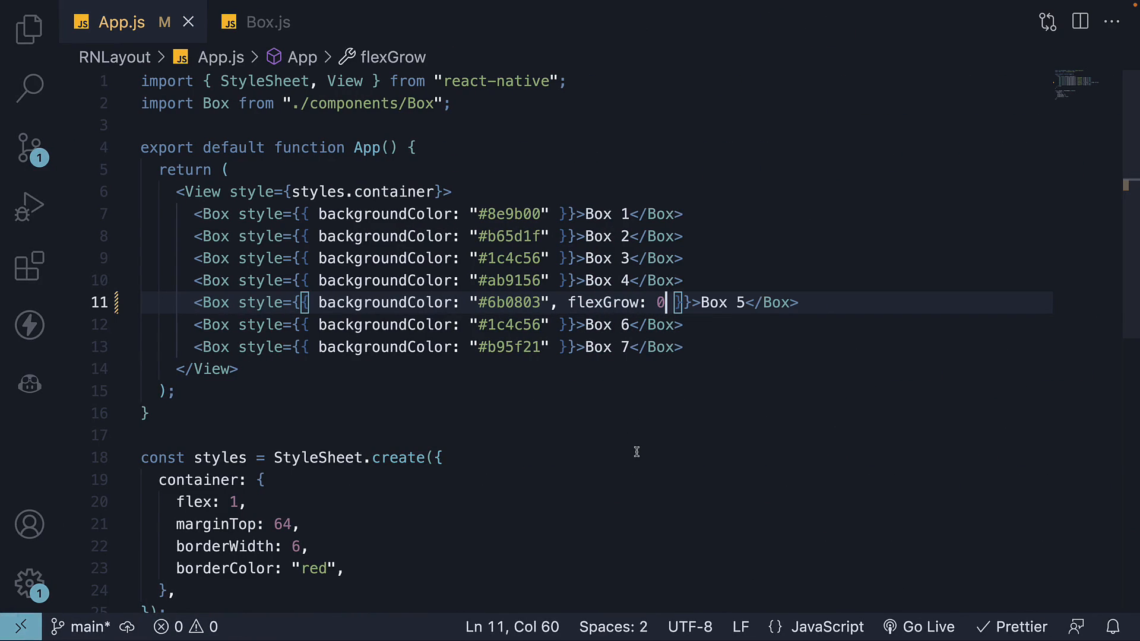
Step: Make flexGrow 1 on Box 5 and add flexGrow: 1 to Box 6
text(1)
click(596, 325)
text(, flexGrow:)
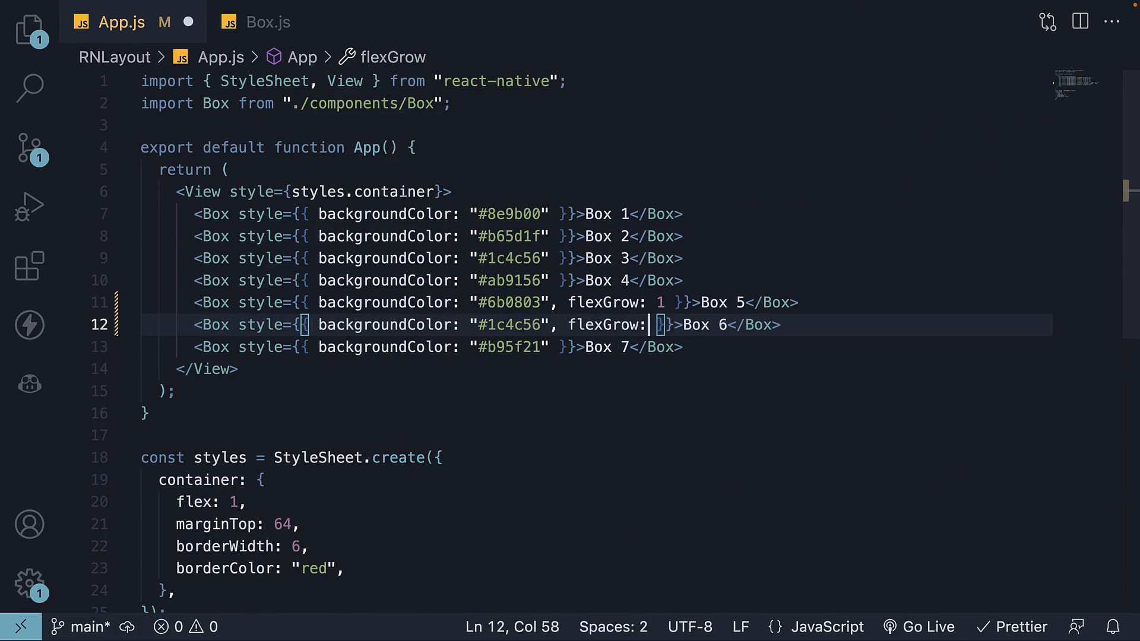
text(1)
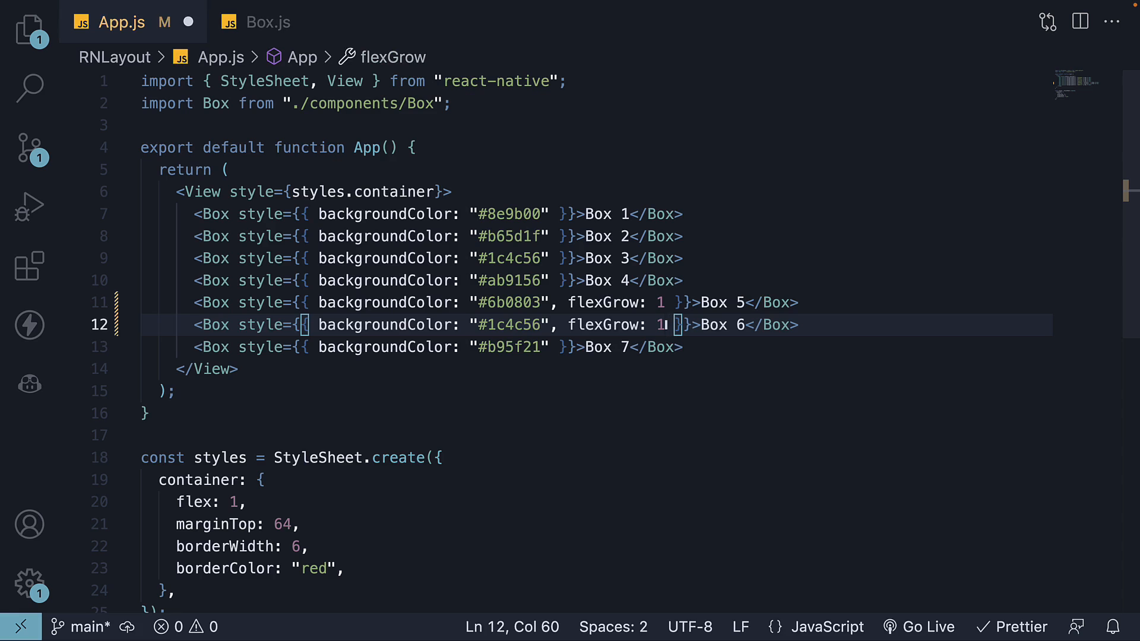
mouse_move(602, 483)
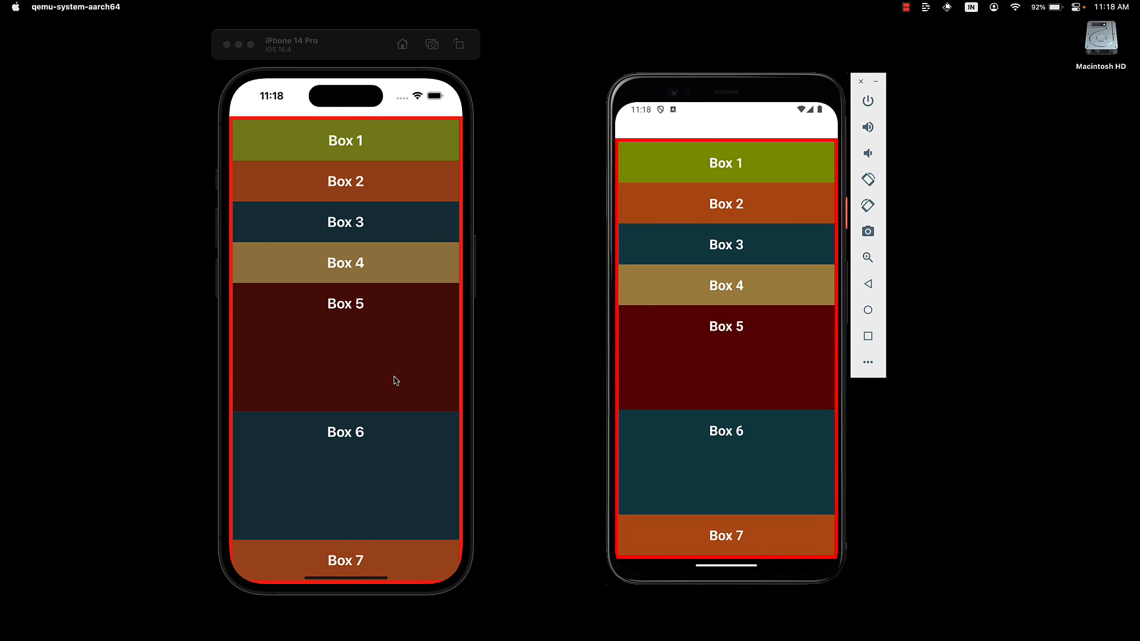
mouse_move(399, 454)
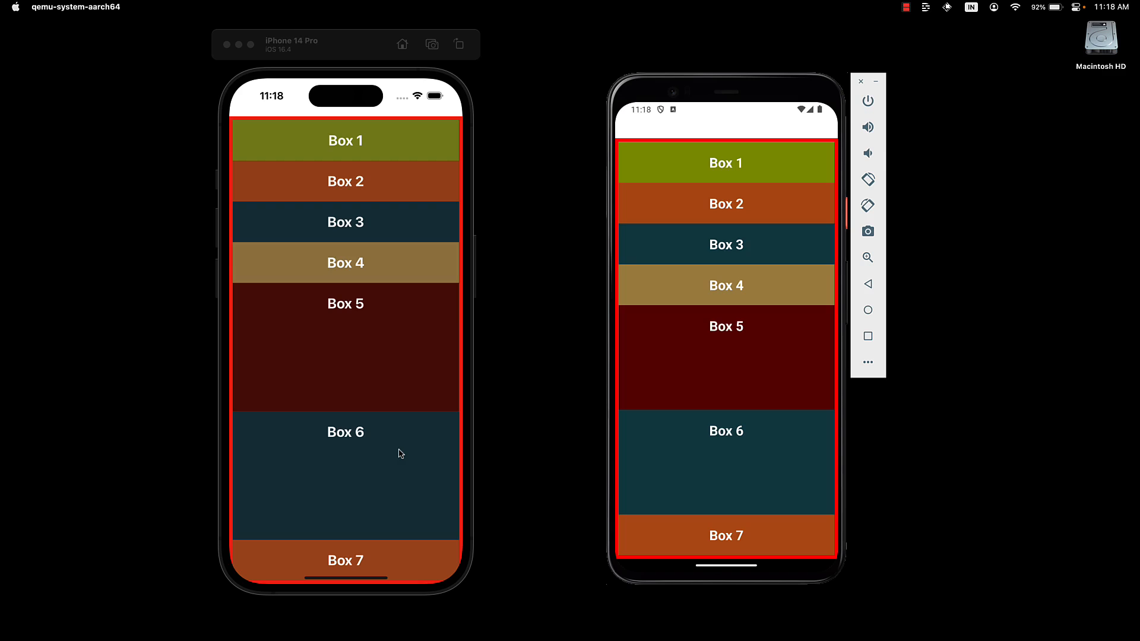
mouse_move(397, 399)
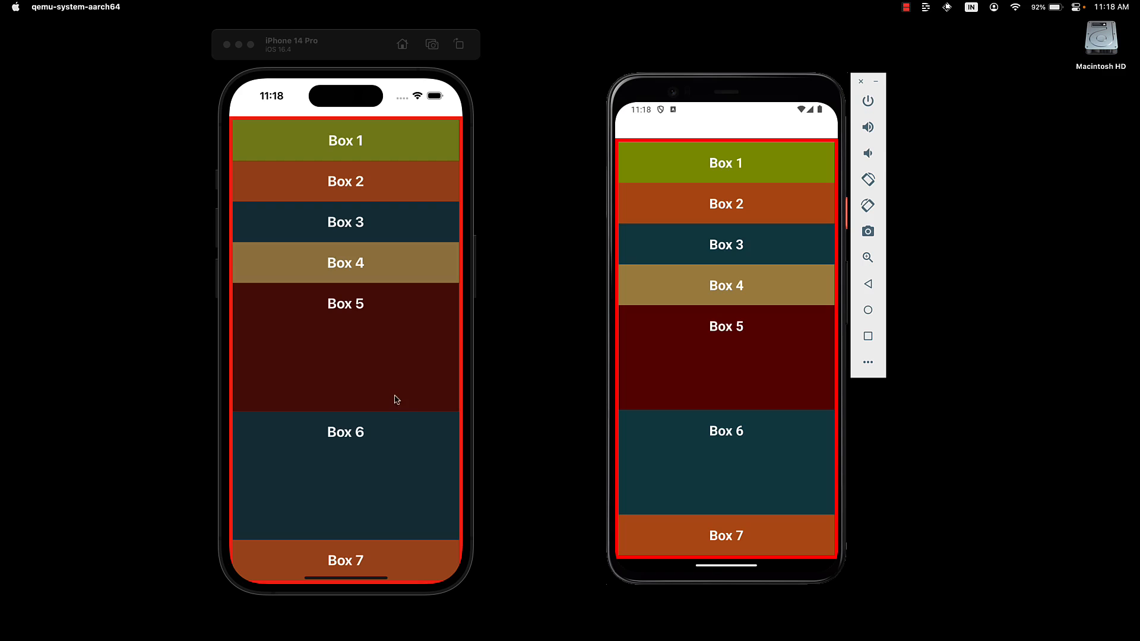
mouse_move(396, 382)
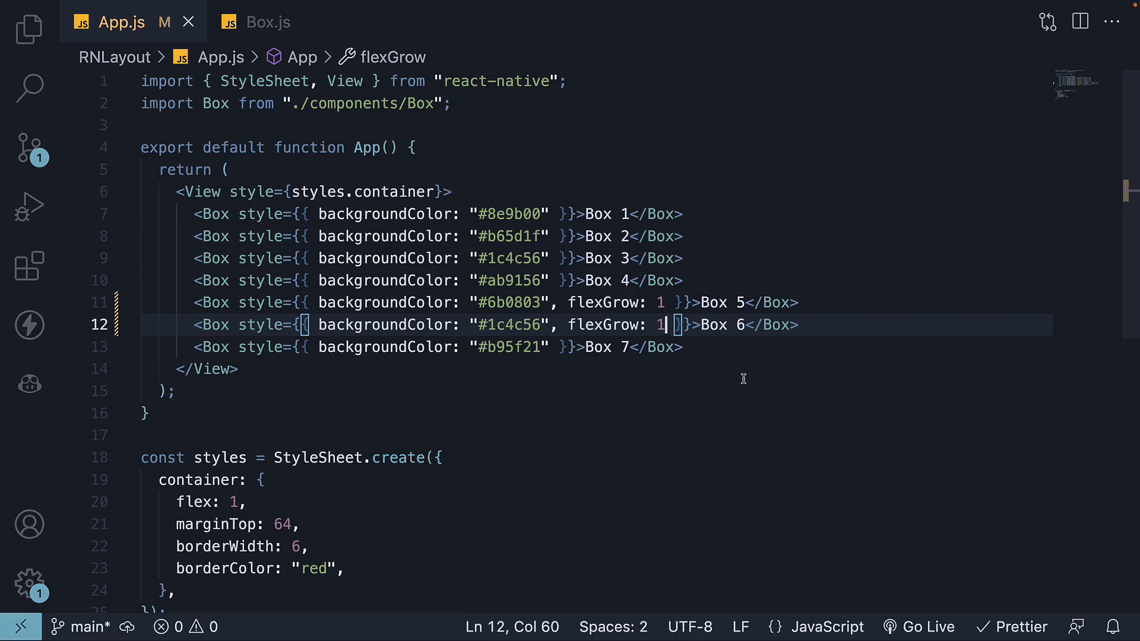
mouse_move(676, 342)
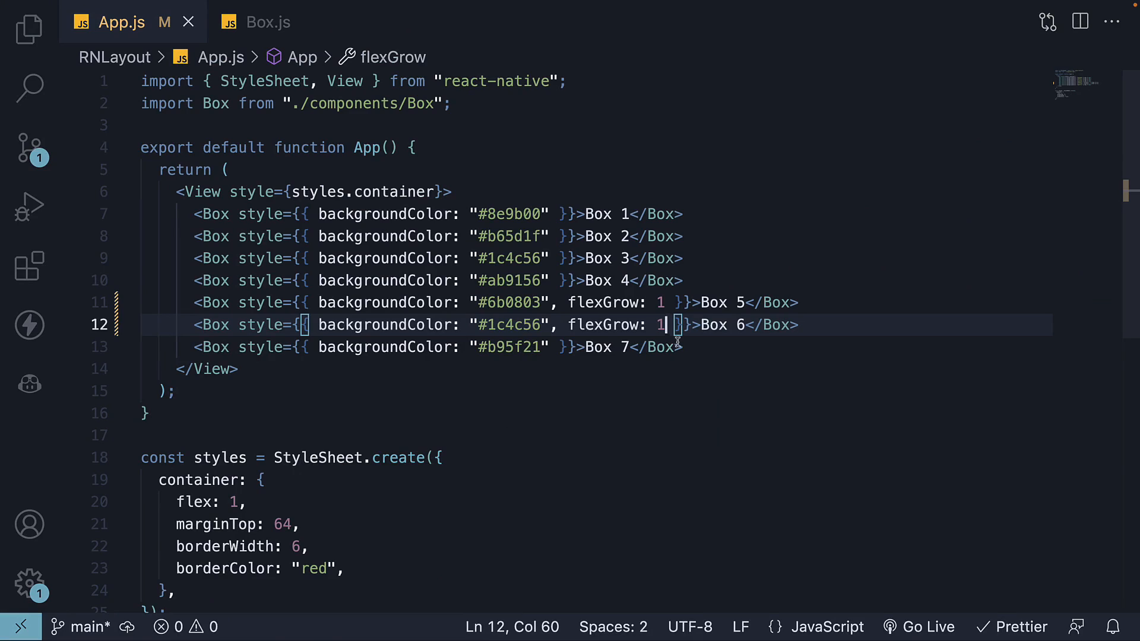
Step: Change Box 6's flexGrow value from 1 to 3
text(3)
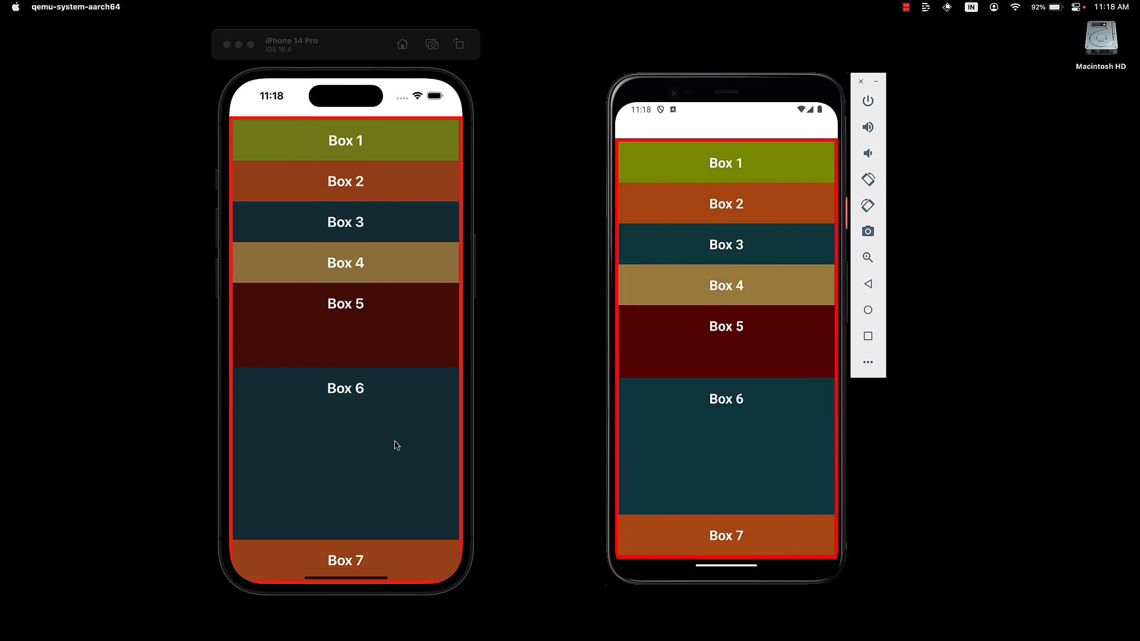
mouse_move(401, 329)
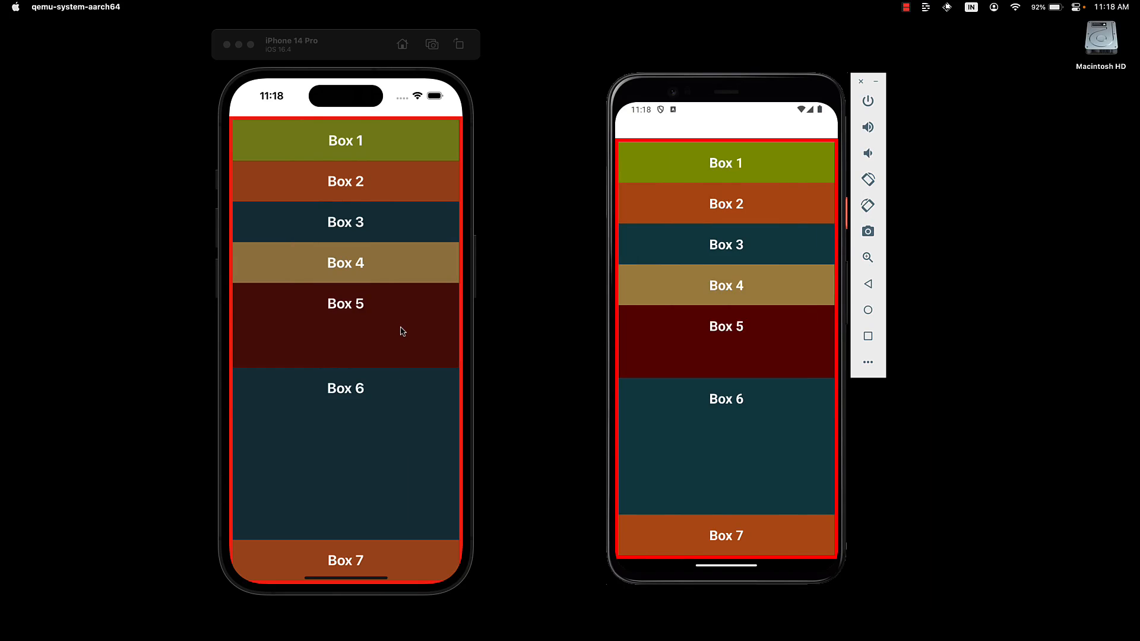
mouse_move(385, 467)
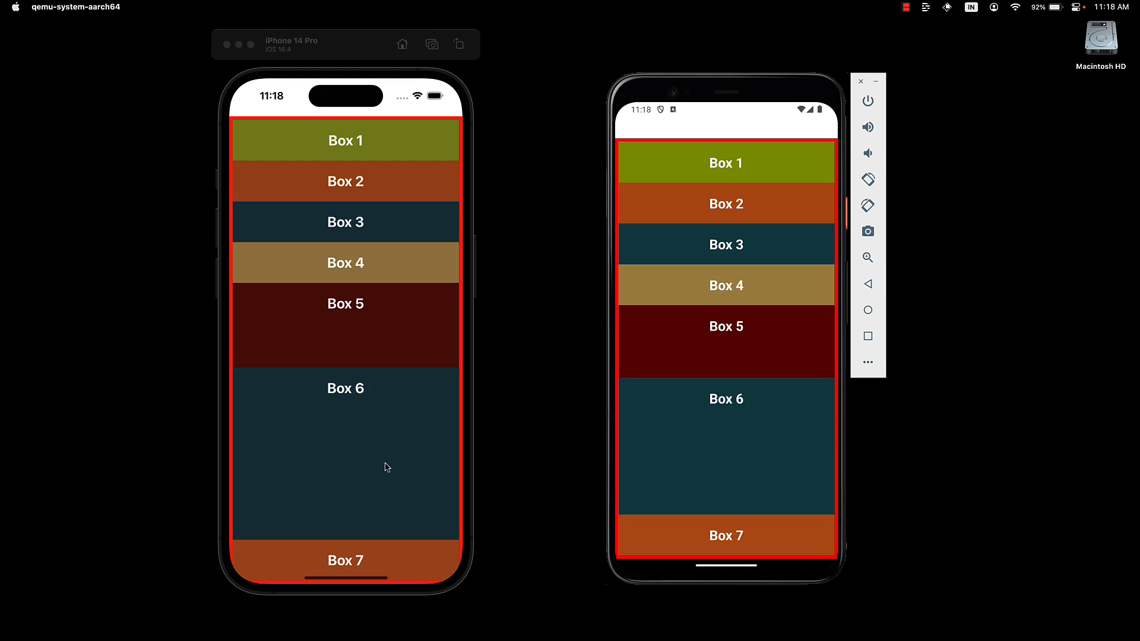
mouse_move(411, 359)
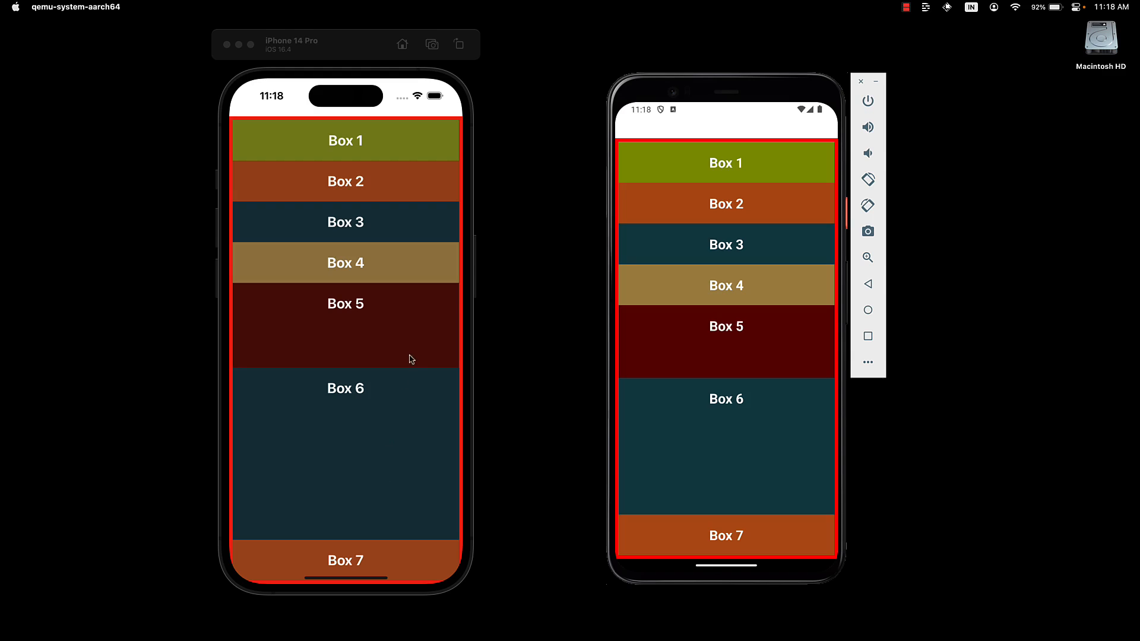
mouse_move(386, 488)
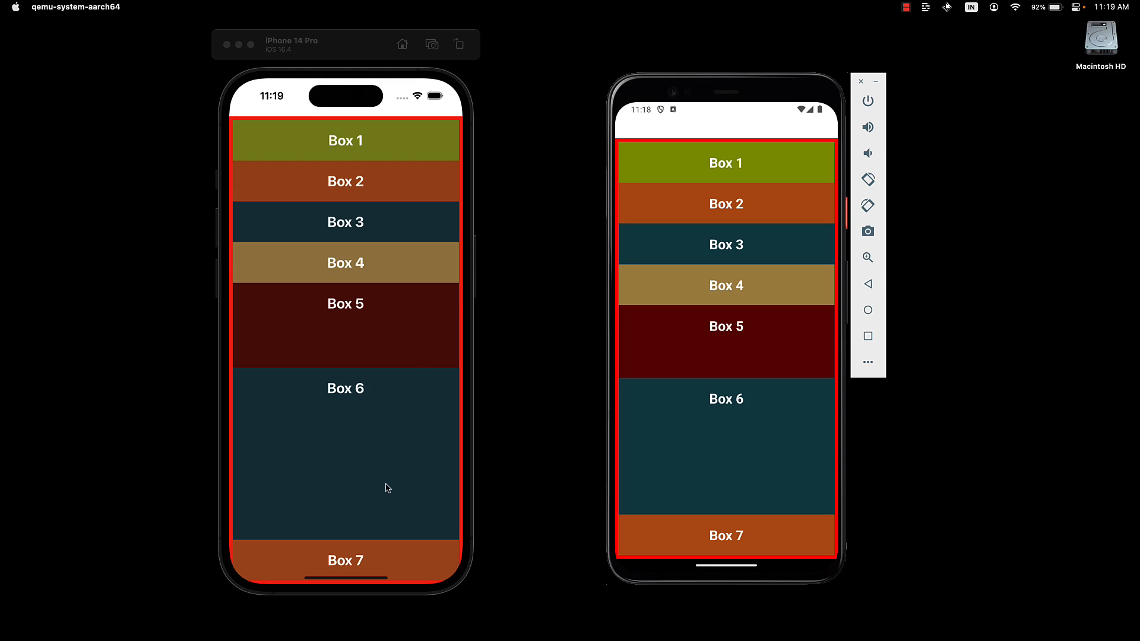
mouse_move(388, 483)
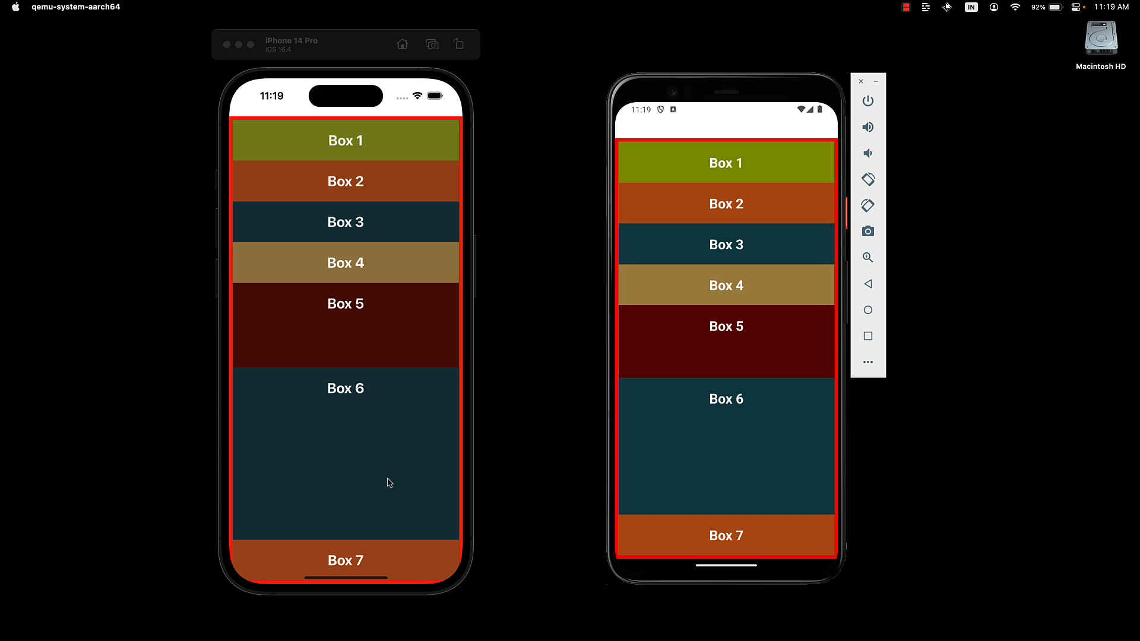
mouse_move(394, 441)
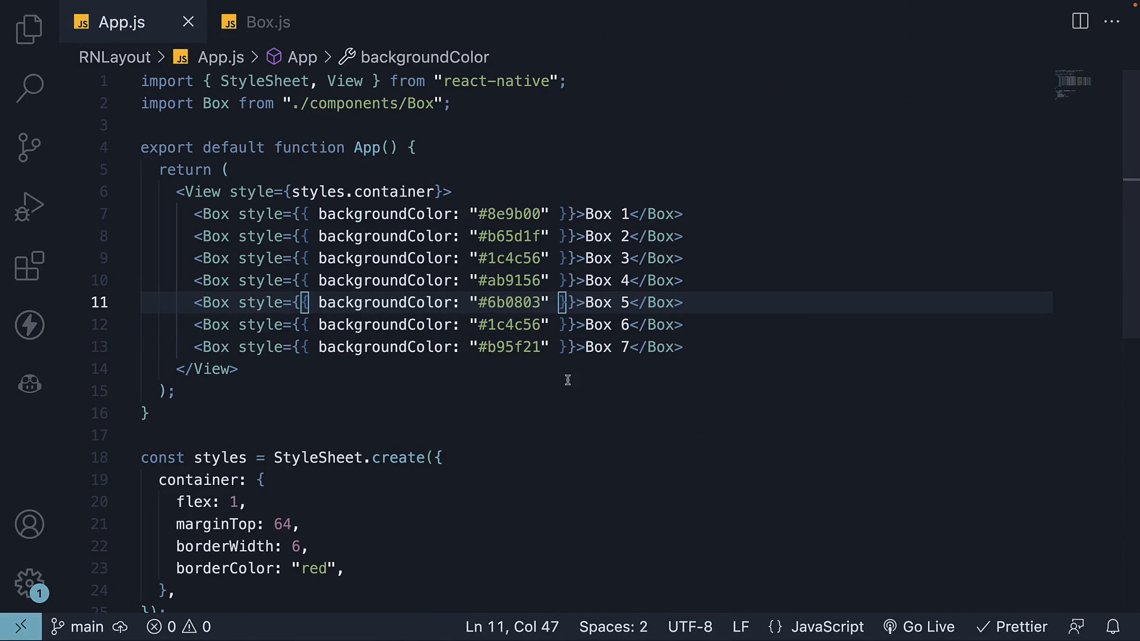
mouse_move(405, 303)
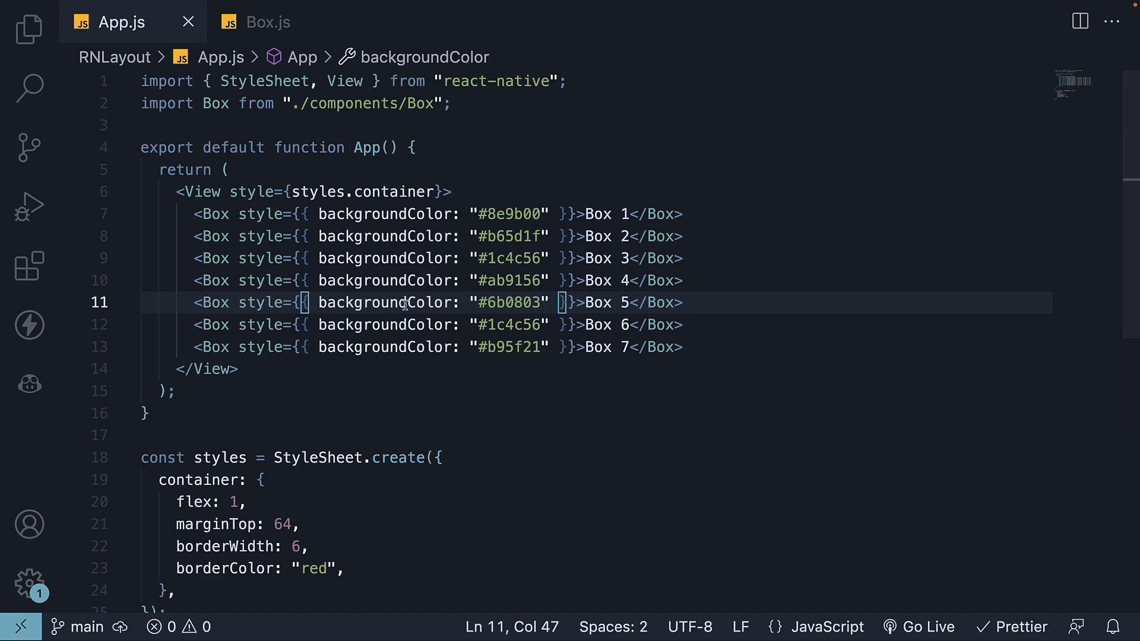
Step: In Box.js, add flexGrow: 1 on a new line after padding in the box style
click(268, 22)
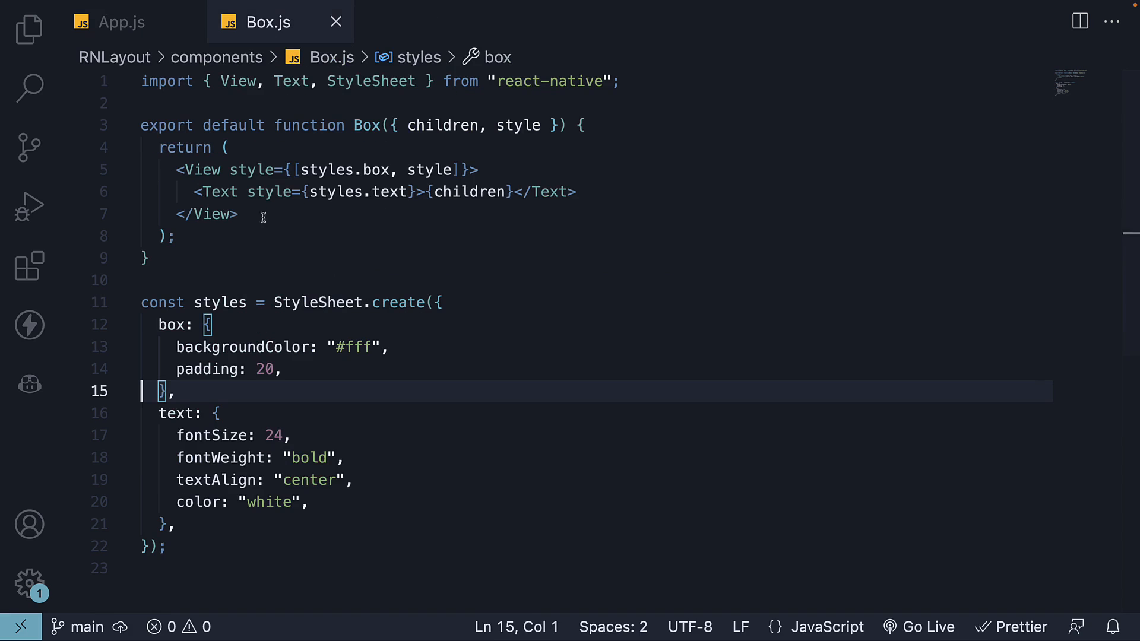
key(Enter)
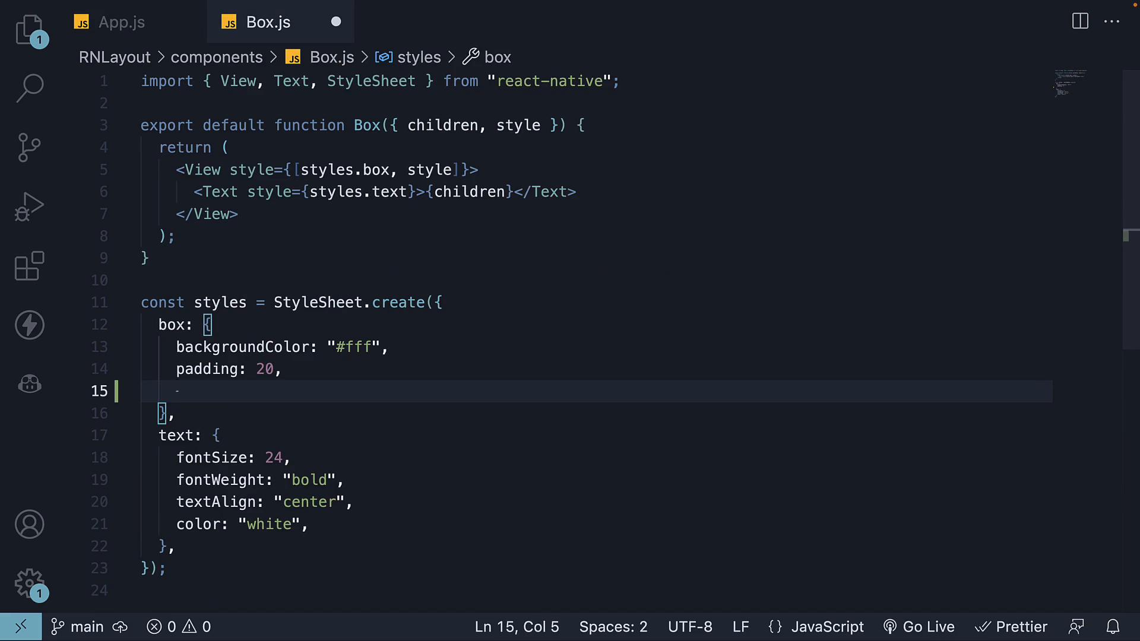
text(flexGrow: 1,)
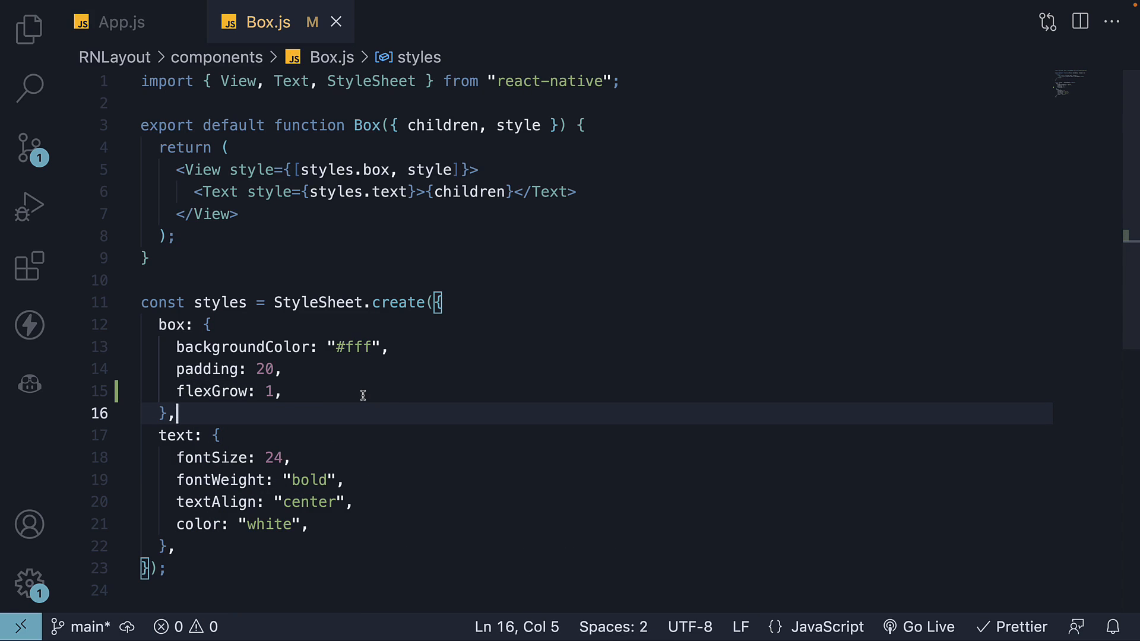
mouse_move(561, 378)
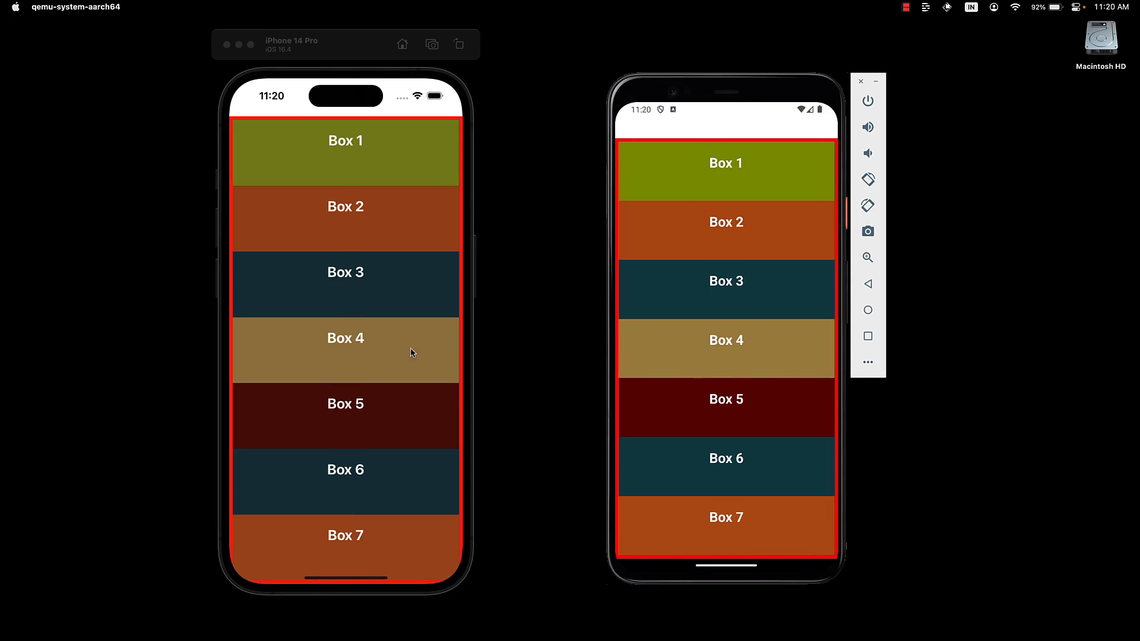
mouse_move(390, 373)
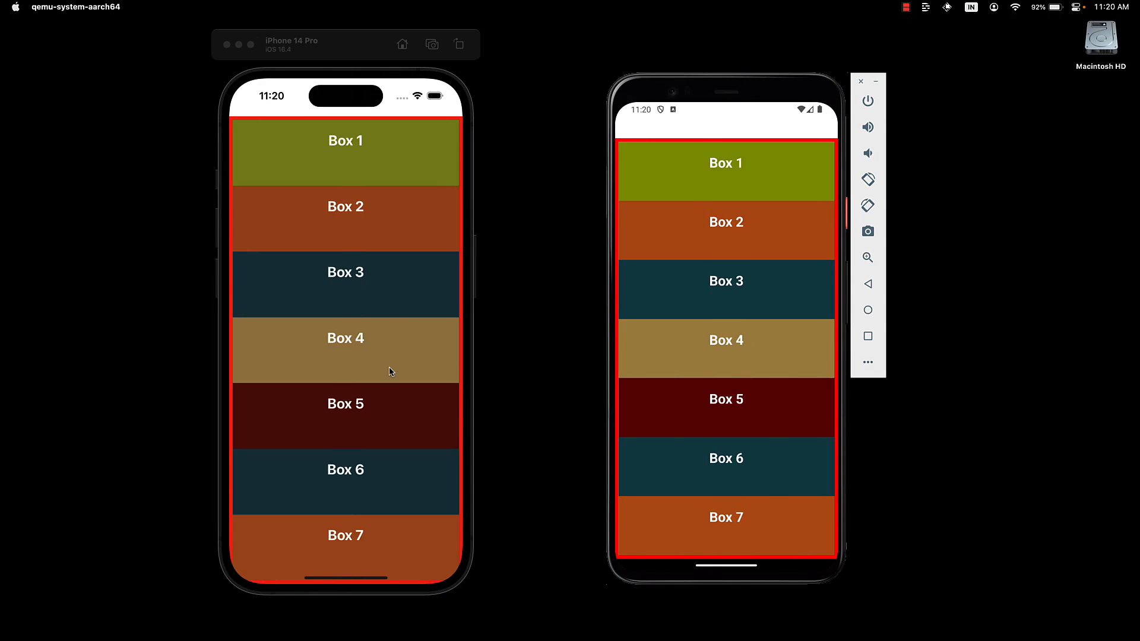
mouse_move(405, 351)
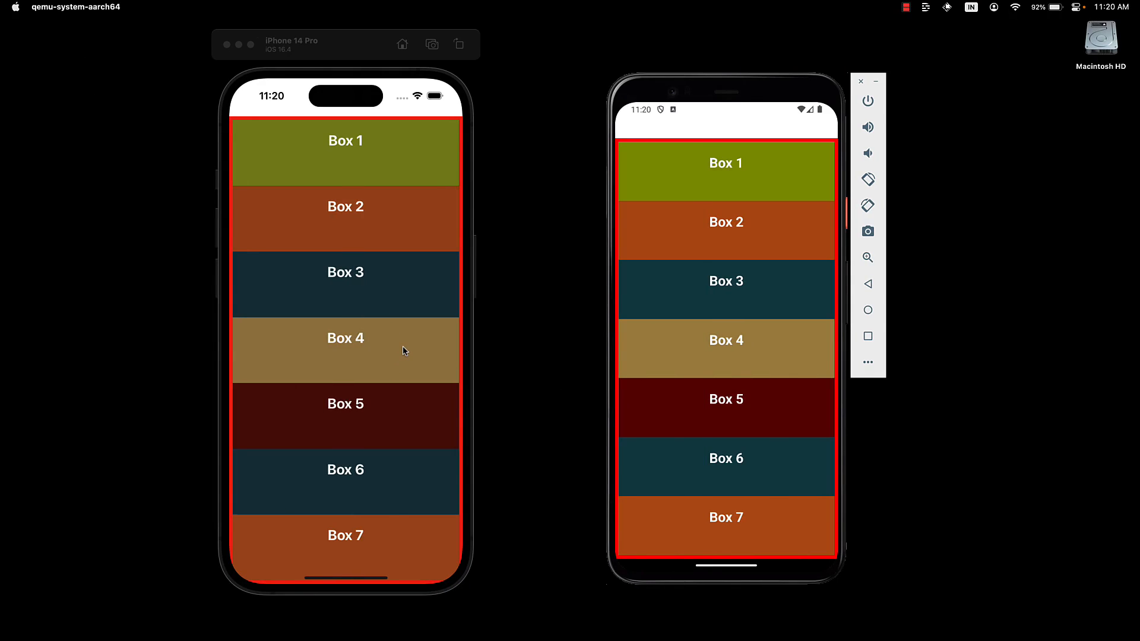